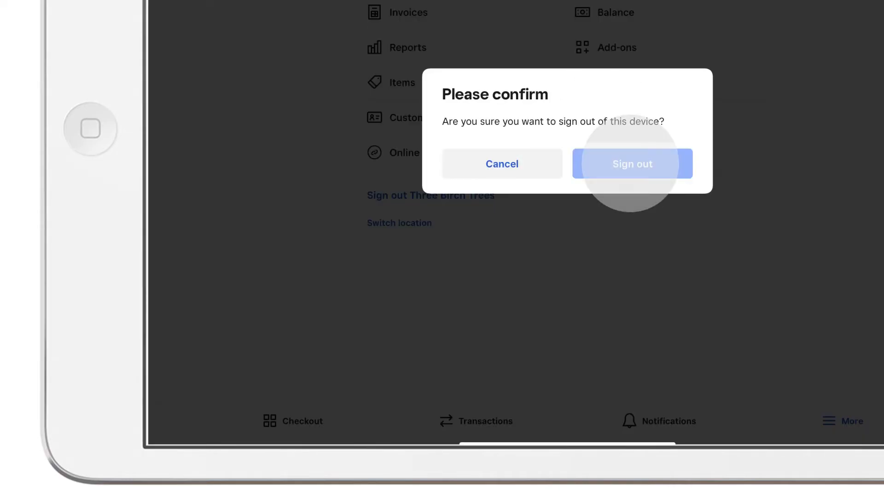
- Sign out of this device, sign back into the Square account, and open More
{"action": "left_click", "coordinate": [631, 163]}
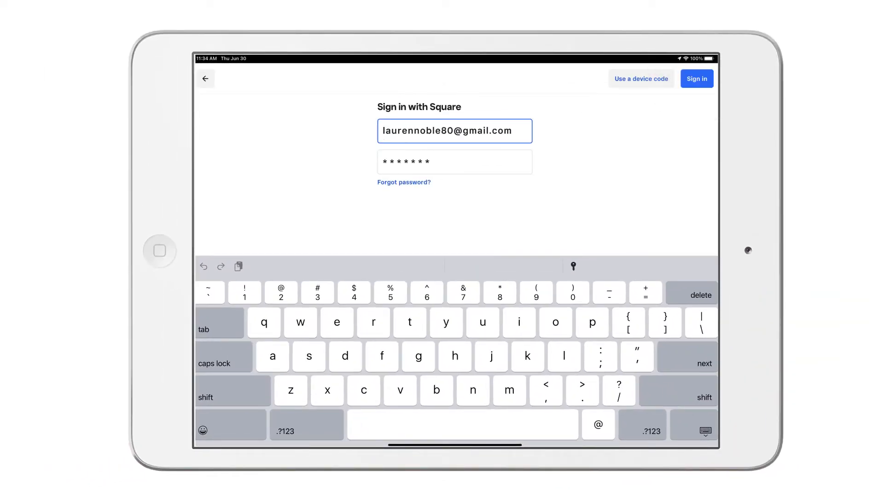
{"action": "left_click", "coordinate": [697, 79]}
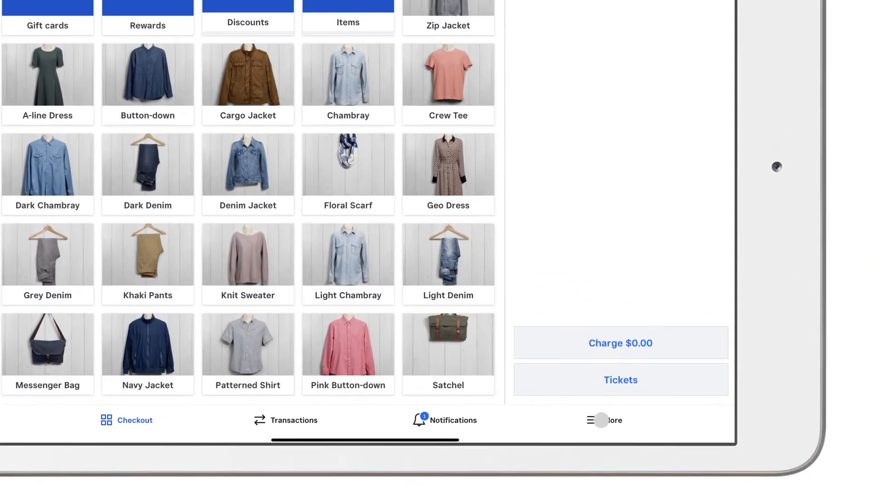
{"action": "left_click", "coordinate": [604, 421]}
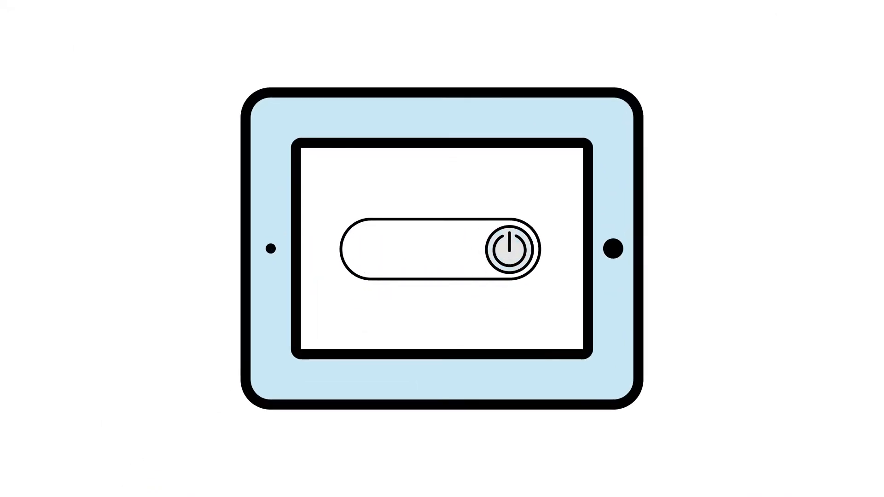
- Power the tablet off and back on to restart it
{"action": "left_click", "coordinate": [510, 248]}
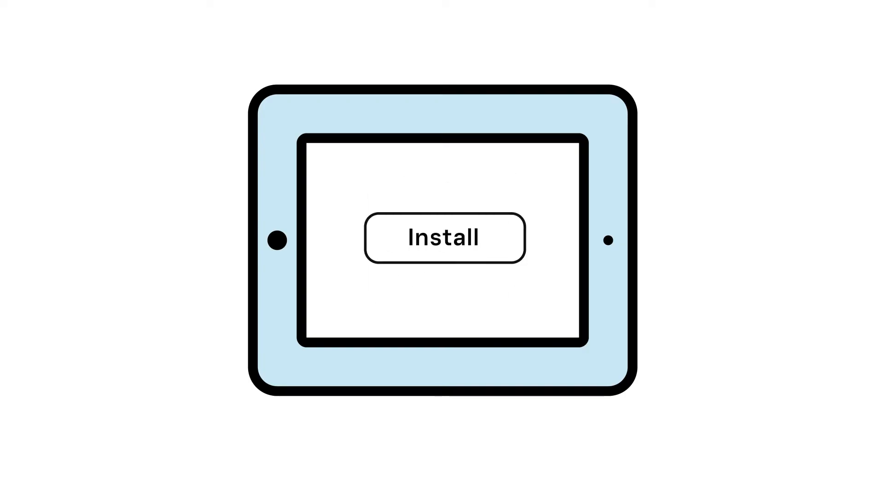
- Delete Square Point of Sale and install it again from the App Store
{"action": "left_click", "coordinate": [443, 238]}
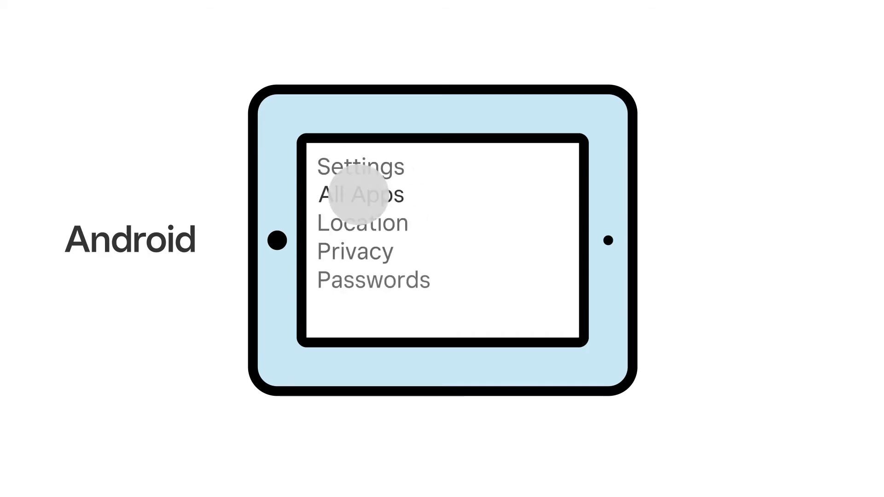
- In Android Settings, open All Apps and select Square Point of Sale
{"action": "left_click", "coordinate": [361, 194]}
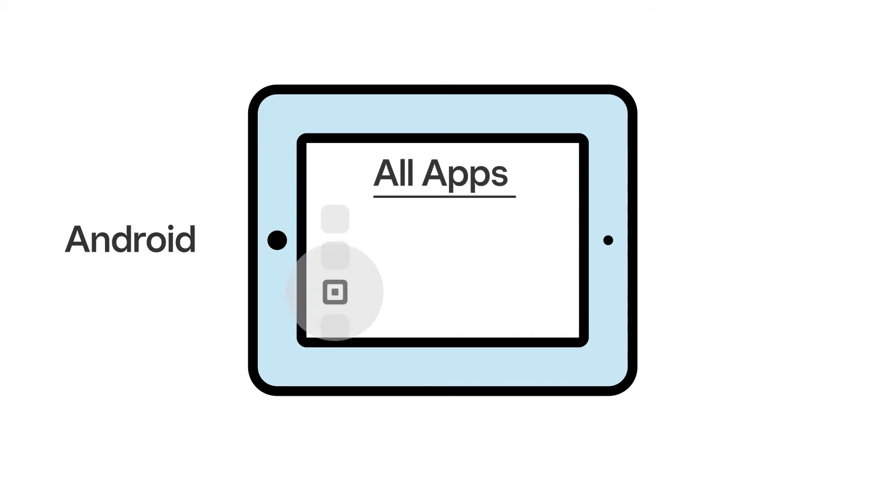
{"action": "left_click", "coordinate": [333, 293]}
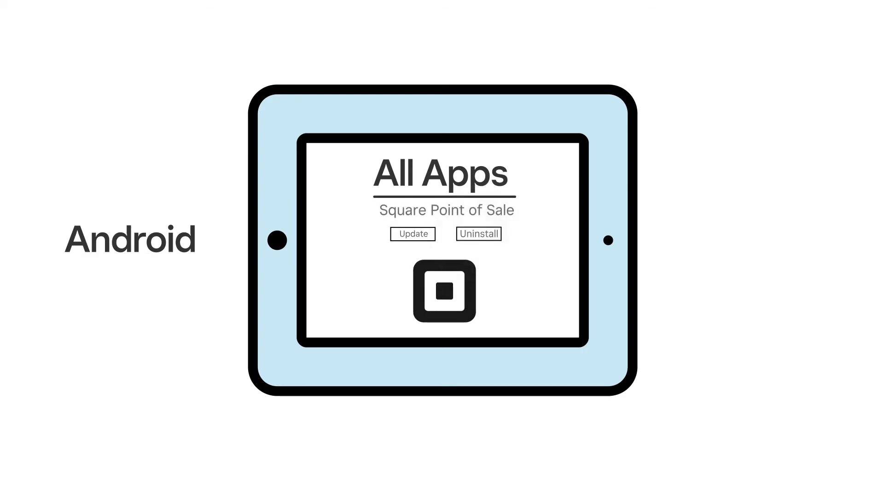